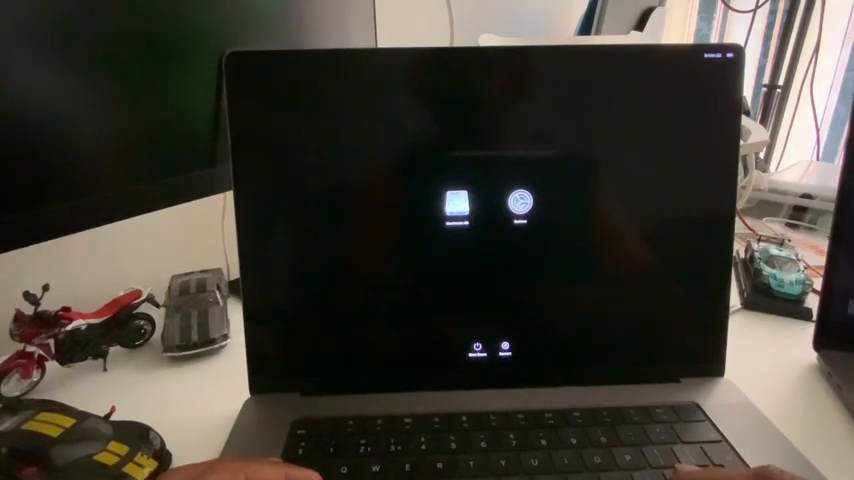
# - Choose the Options recovery entry rather than the Macintosh HD startup disk
pyautogui.click(514, 204)
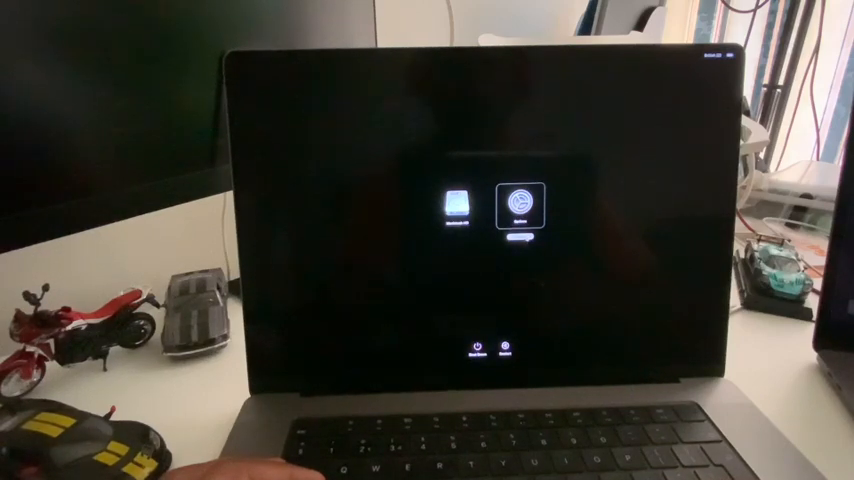
# - Continue from Startup Options so macOS Recovery loads the user selection screen
pyautogui.click(518, 200)
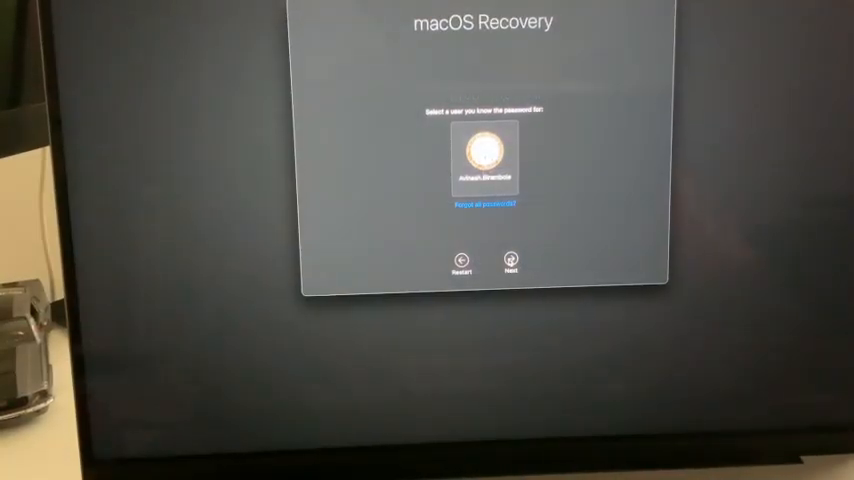
pyautogui.click(482, 160)
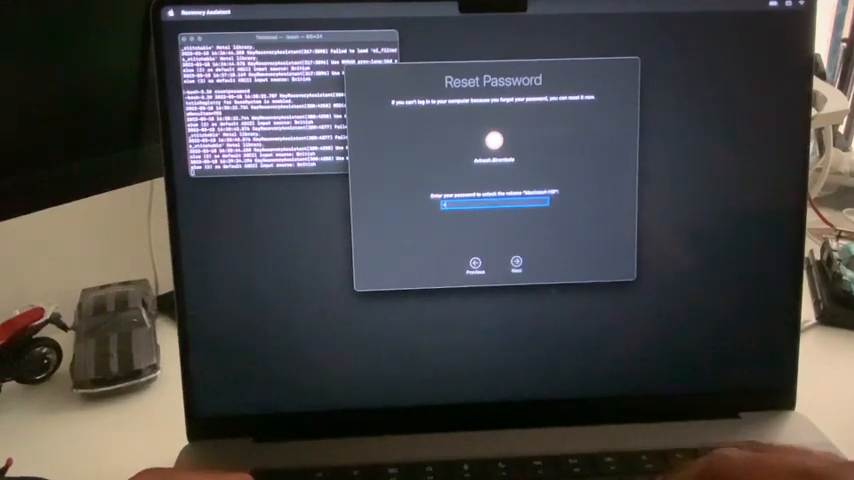
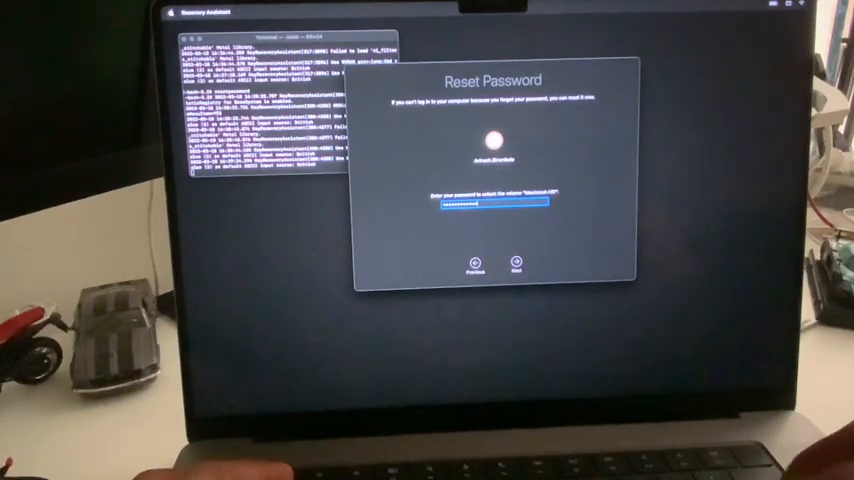
# - Enter the volume password and submit it to unlock the startup volume
pyautogui.click(516, 264)
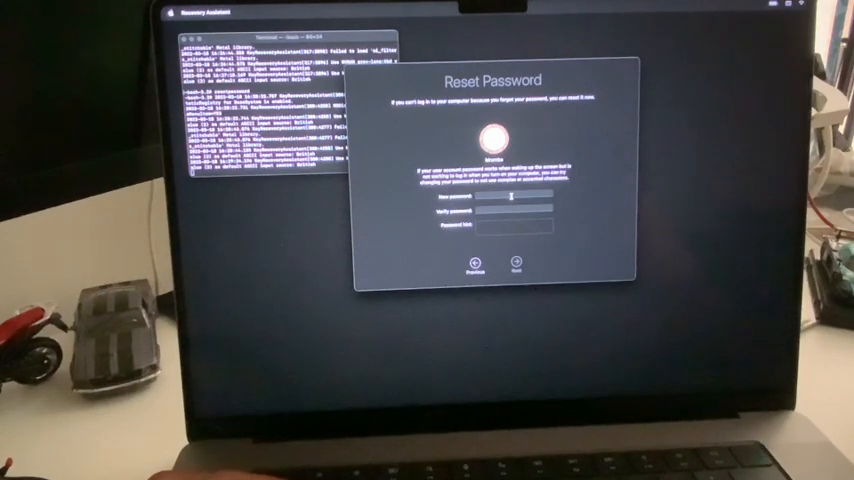
# - Enter the new password, its verification and hint, and confirm the reset
pyautogui.click(516, 200)
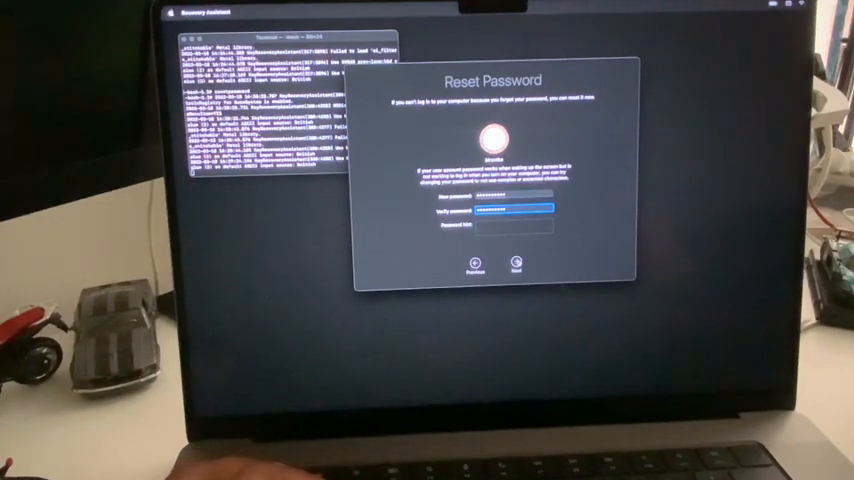
pyautogui.click(520, 228)
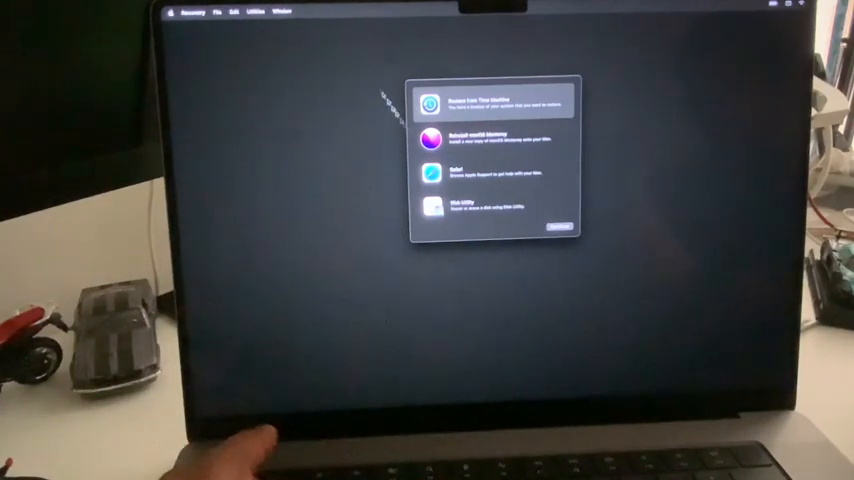
# - Bring up the Recovery app's menu commands after quitting Reset Password and Terminal
pyautogui.click(196, 12)
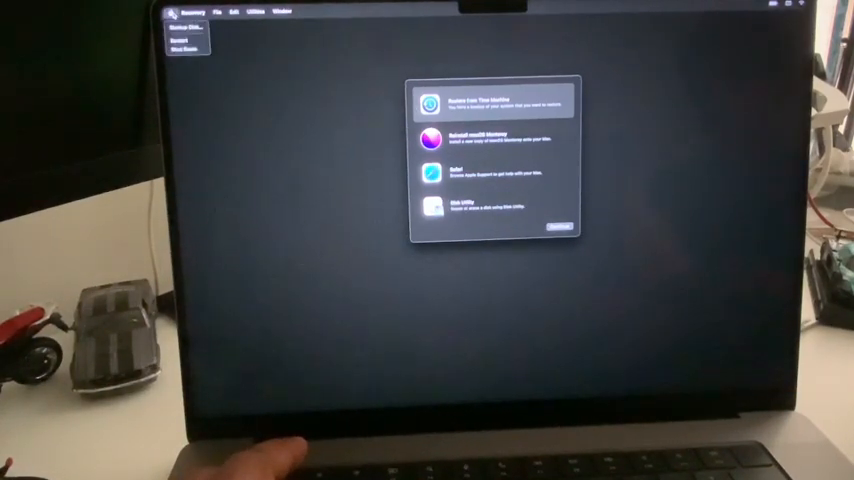